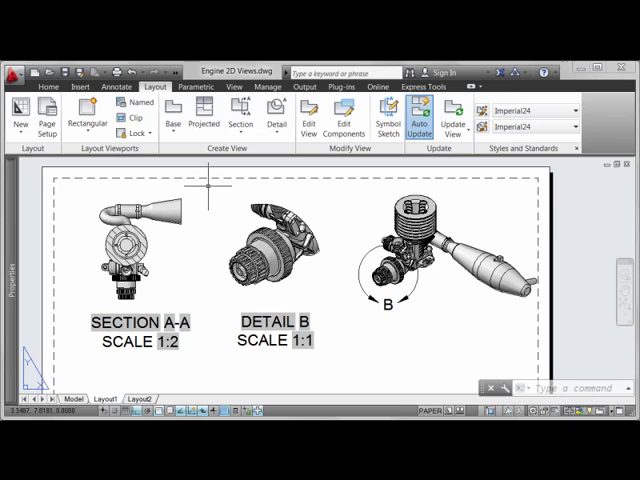
# Step: Start Edit View on the Section A-A engine view
pyautogui.click(135, 240)
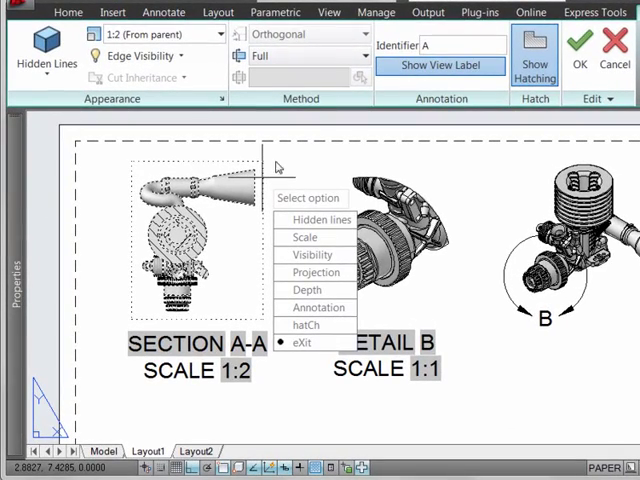
pyautogui.moveTo(332, 126)
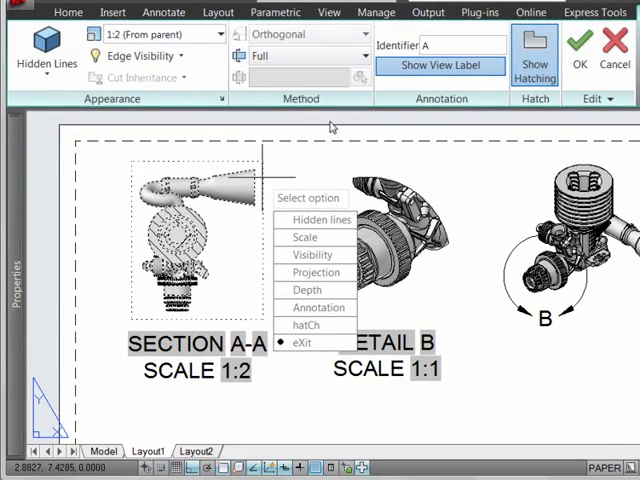
pyautogui.moveTo(456, 125)
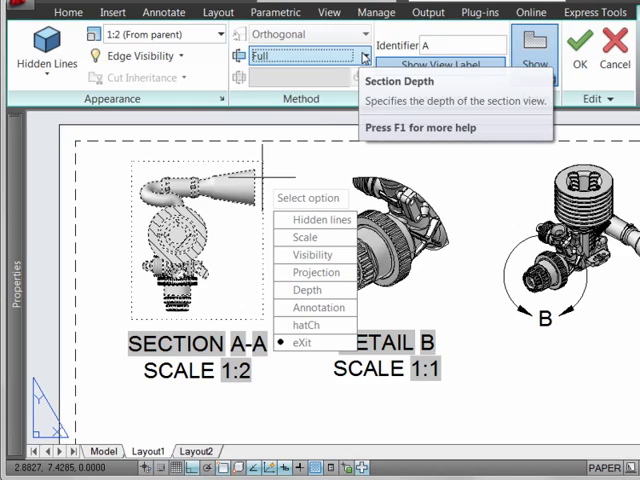
# Step: Switch the section depth to Slice, then revisit the Section Depth choices
pyautogui.click(365, 57)
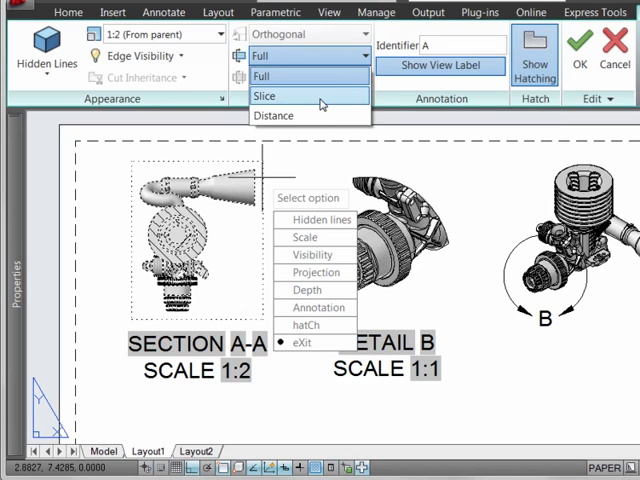
pyautogui.click(264, 96)
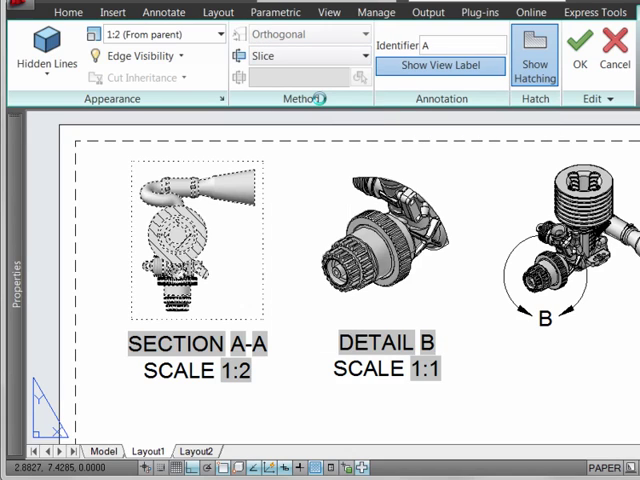
pyautogui.rightClick(175, 240)
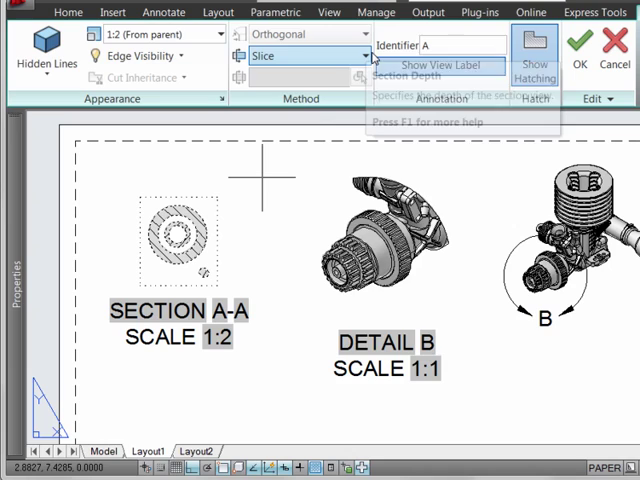
pyautogui.click(310, 56)
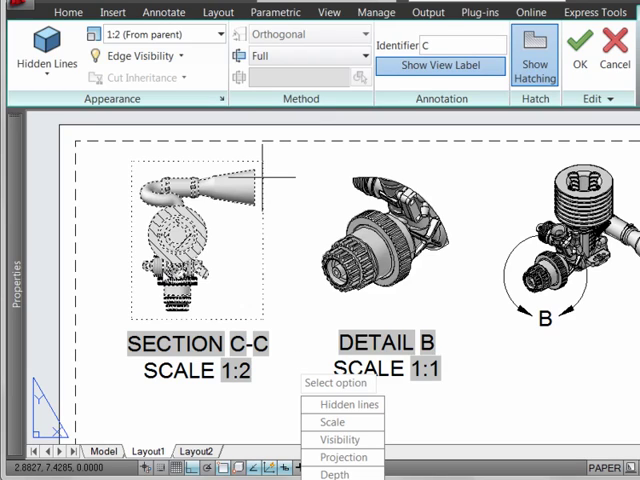
# Step: Apply the edits with OK, showing Section C-C and C cutting lines on the front view
pyautogui.click(578, 50)
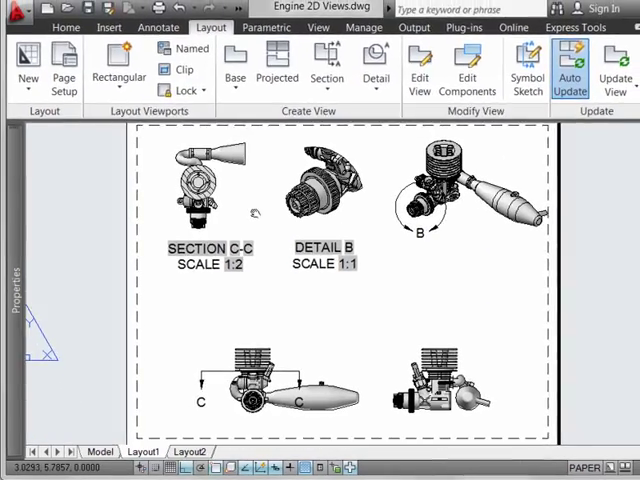